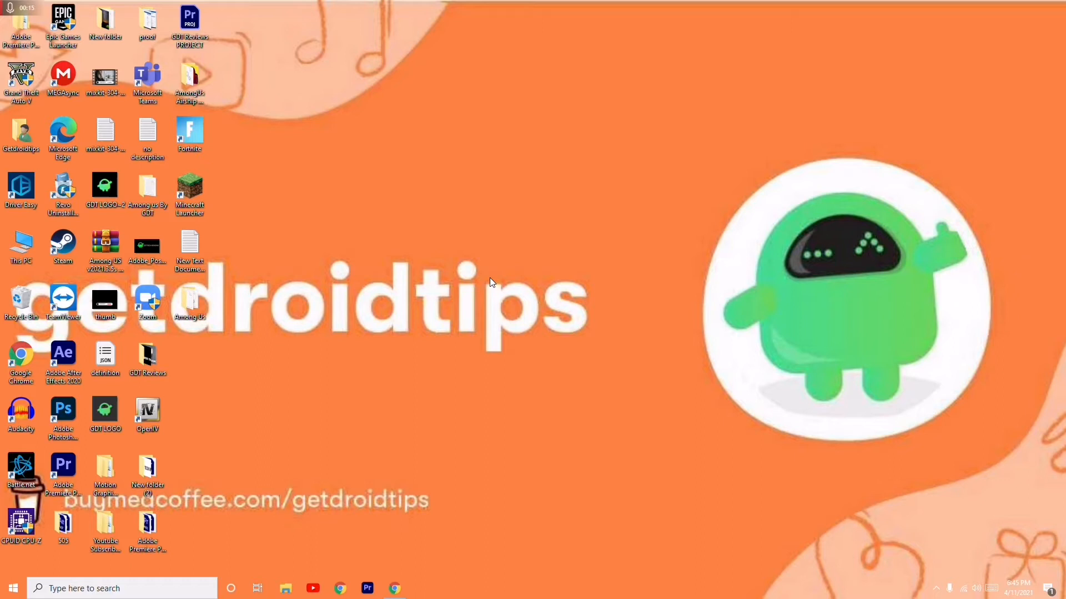
pyautogui.moveTo(456, 307)
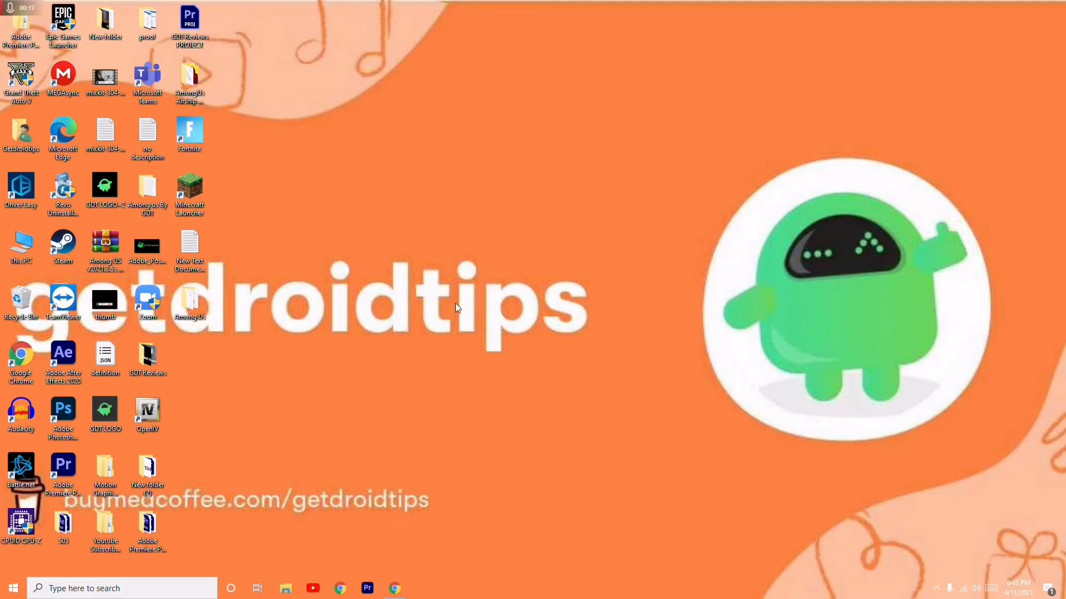
# - Reach the PC's About system information and launch Device Manager from it
pyautogui.click(339, 588)
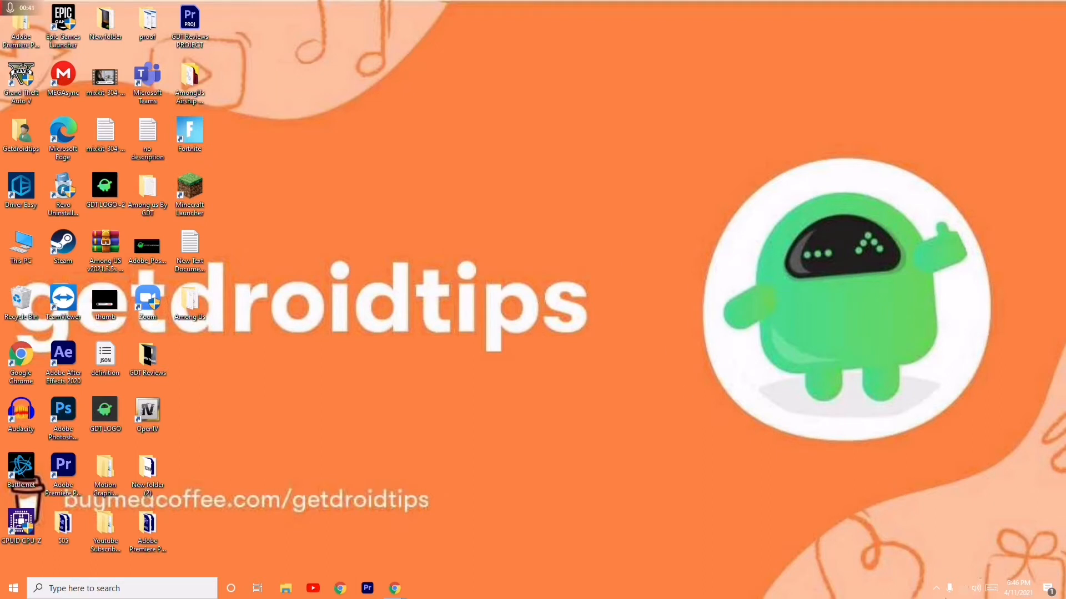
pyautogui.click(963, 589)
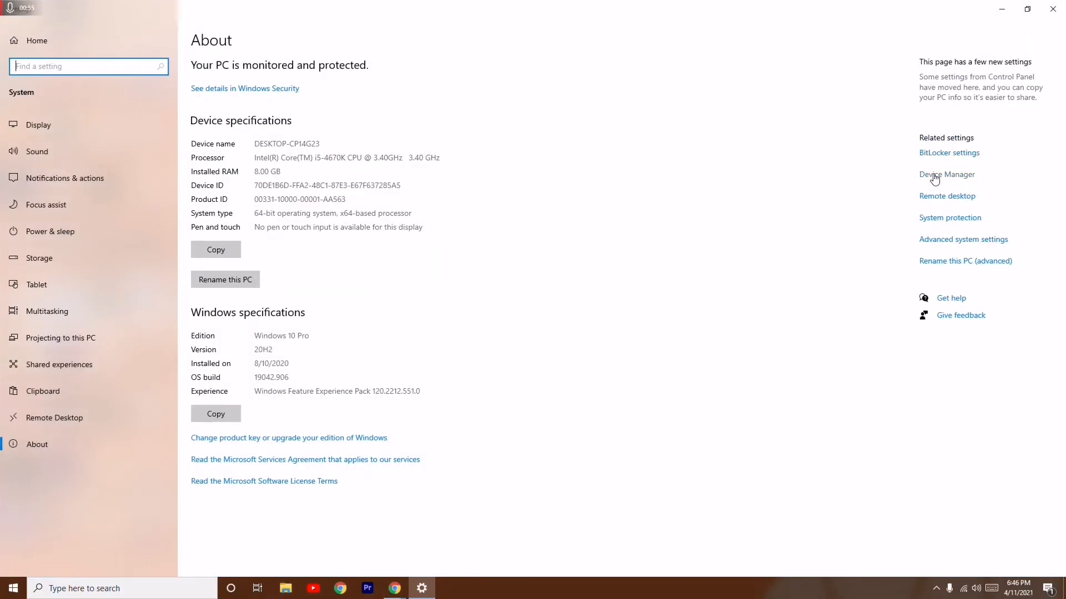
pyautogui.click(946, 175)
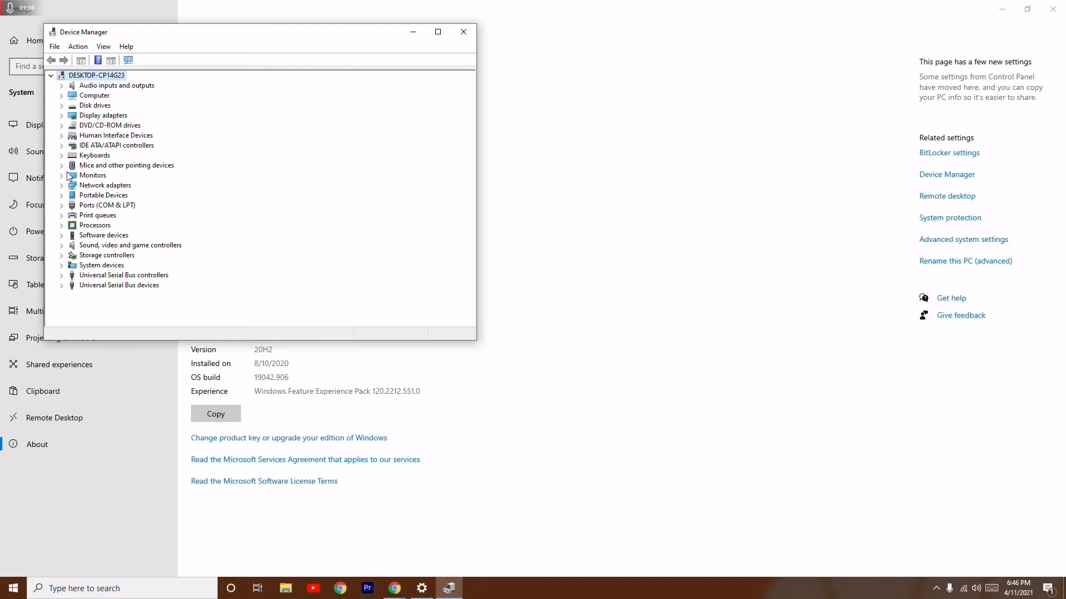
# - Expand Audio inputs and outputs, bring up the microphone's driver options, then close Device Manager
pyautogui.click(62, 85)
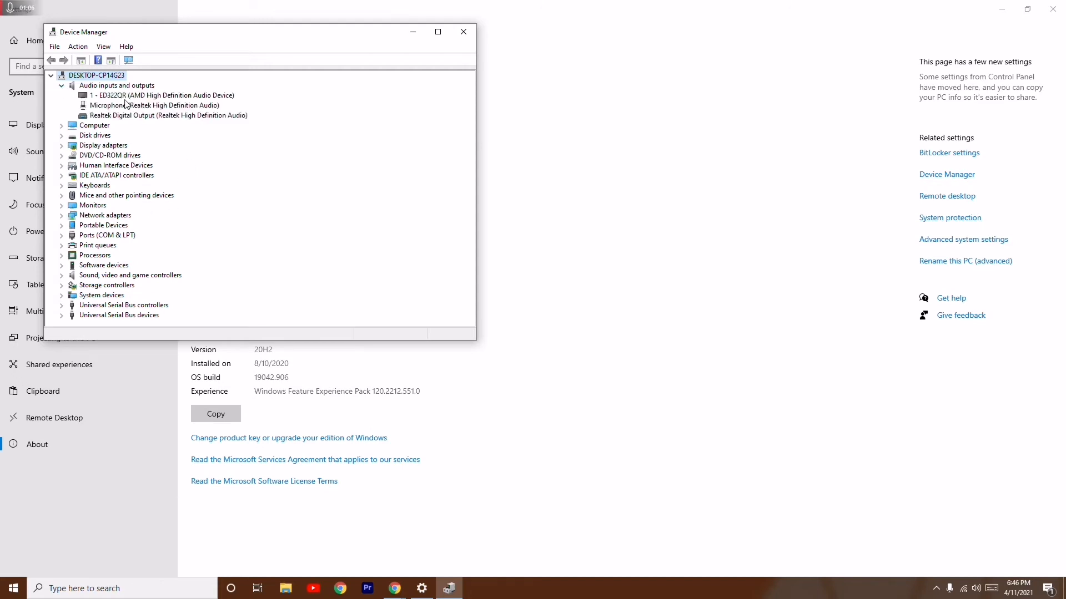
pyautogui.rightClick(160, 96)
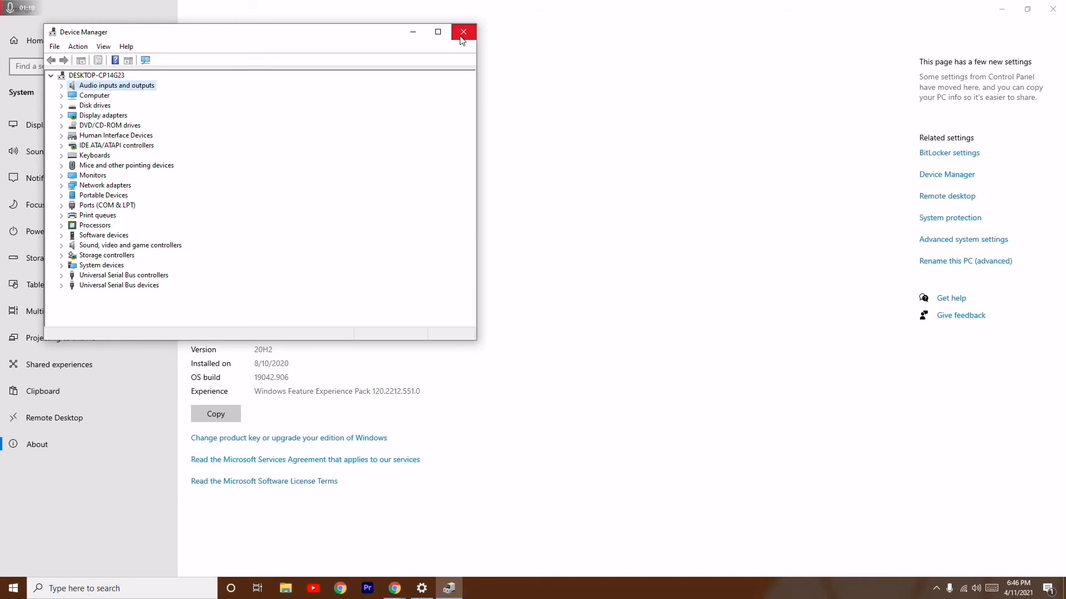
pyautogui.click(463, 31)
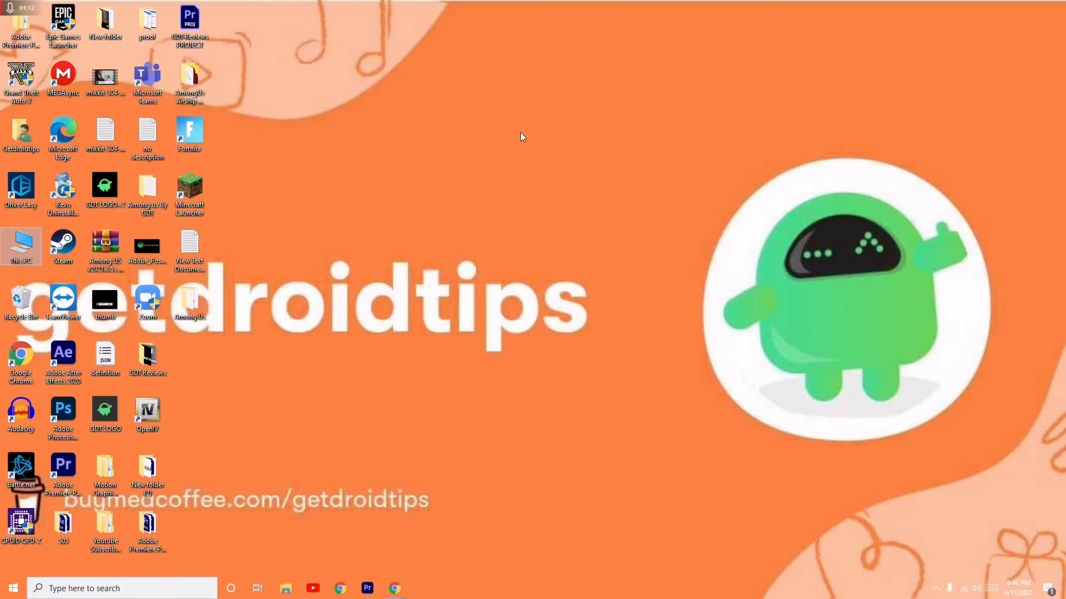
pyautogui.moveTo(340, 588)
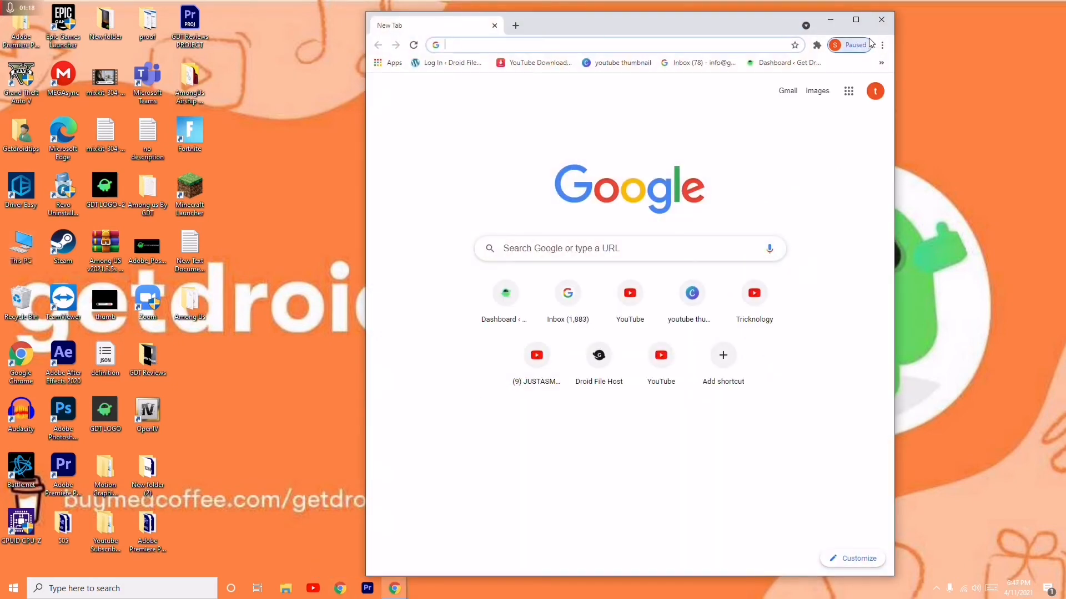
# - Maximize the Chrome window and then close it, leaving the bare desktop
pyautogui.click(854, 18)
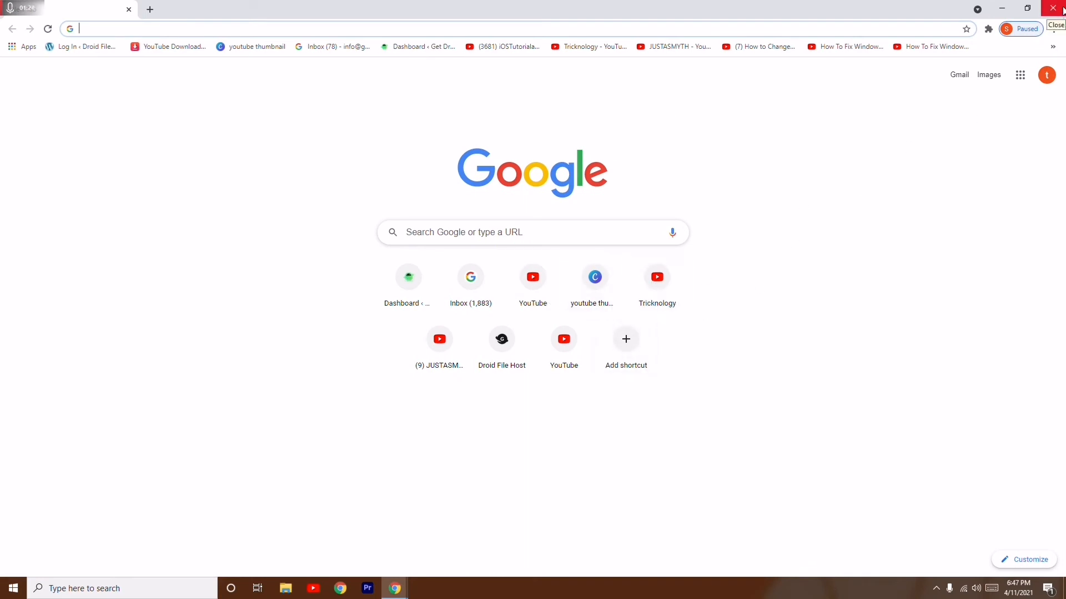
pyautogui.click(1058, 8)
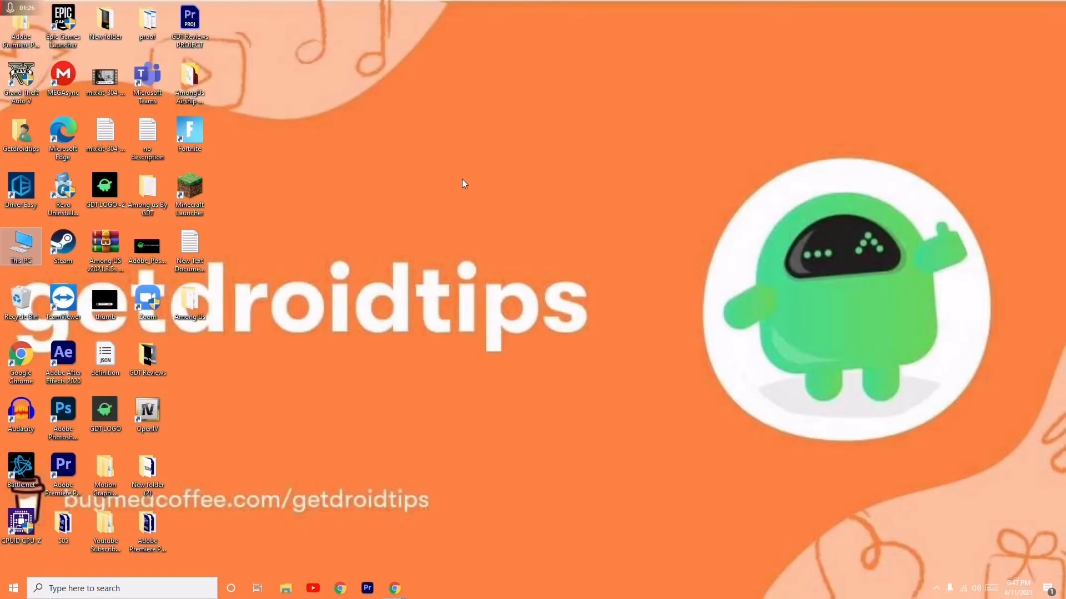